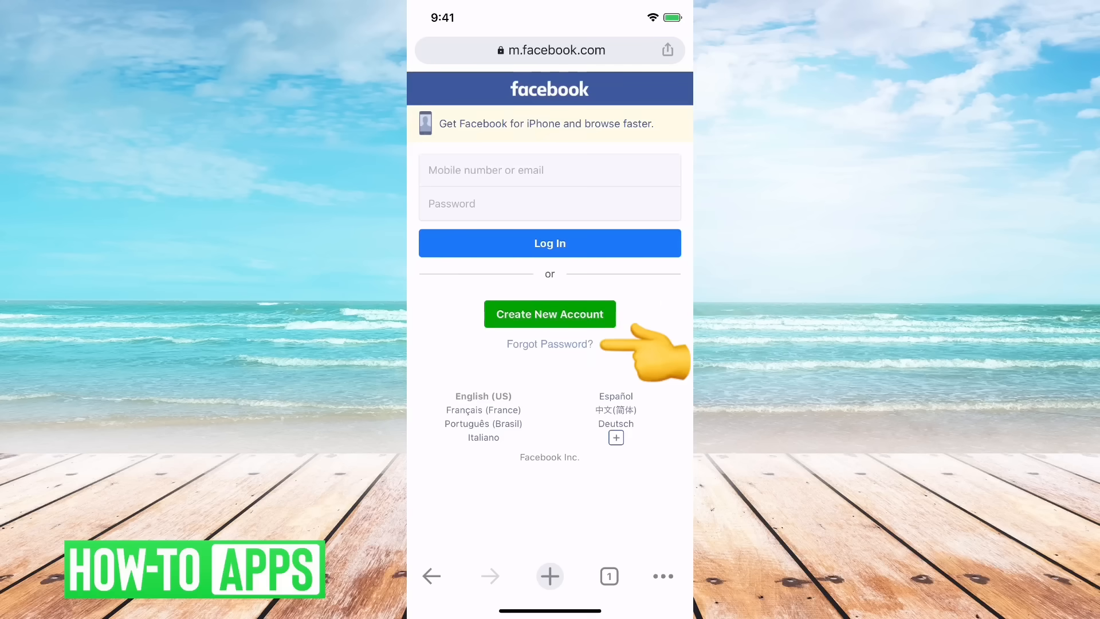
Step: Choose 'Forgot Password?' on the Facebook login page to reach the reset-code page
left_click(550, 344)
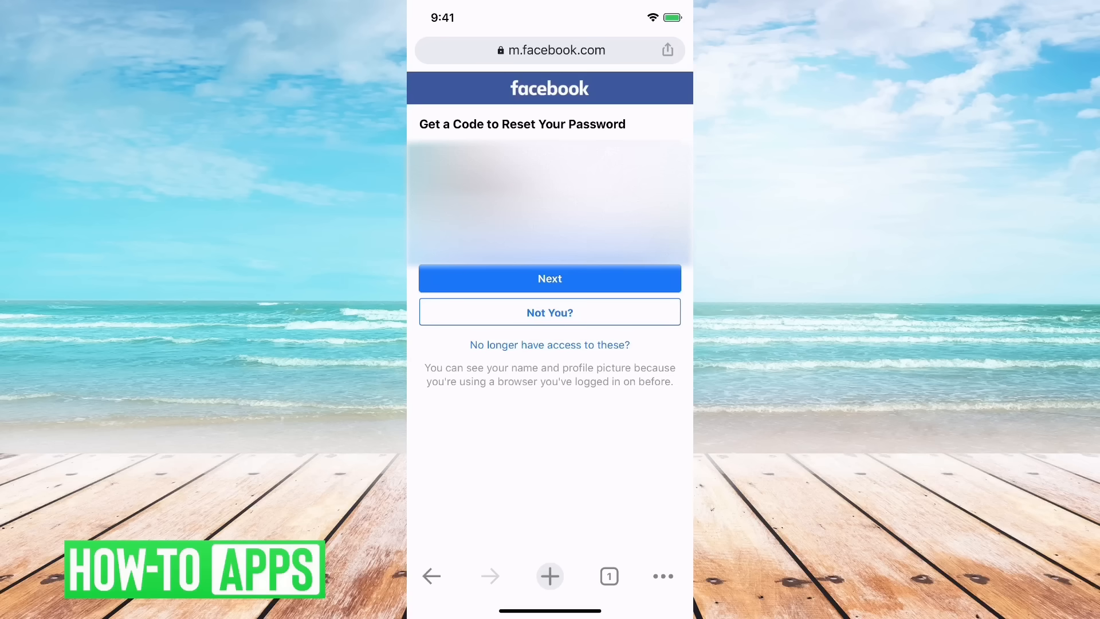
left_click(549, 277)
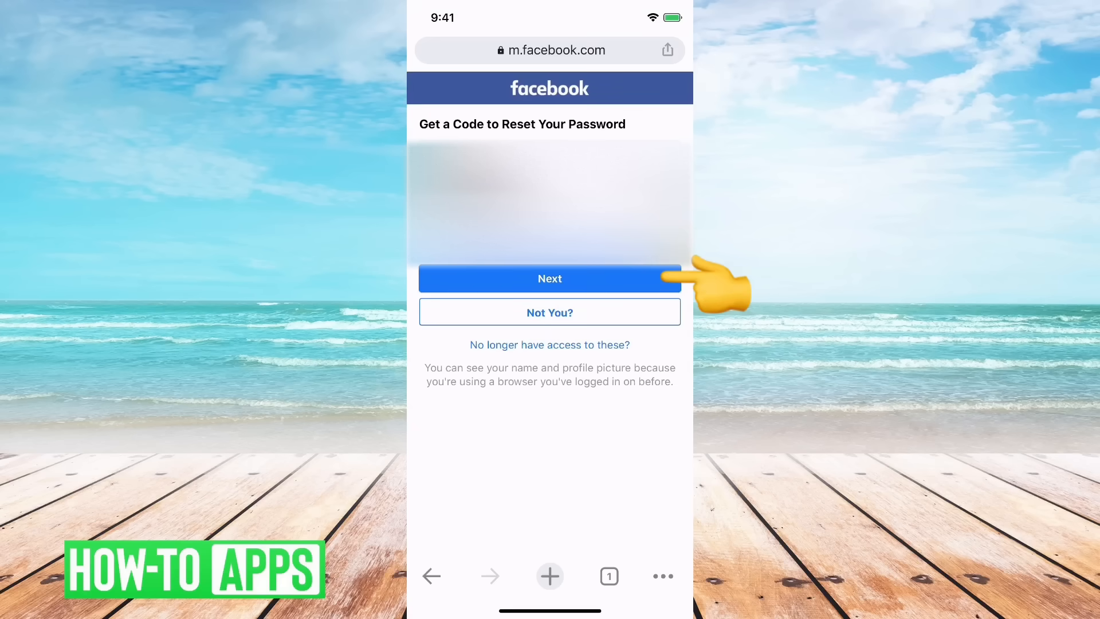
left_click(550, 278)
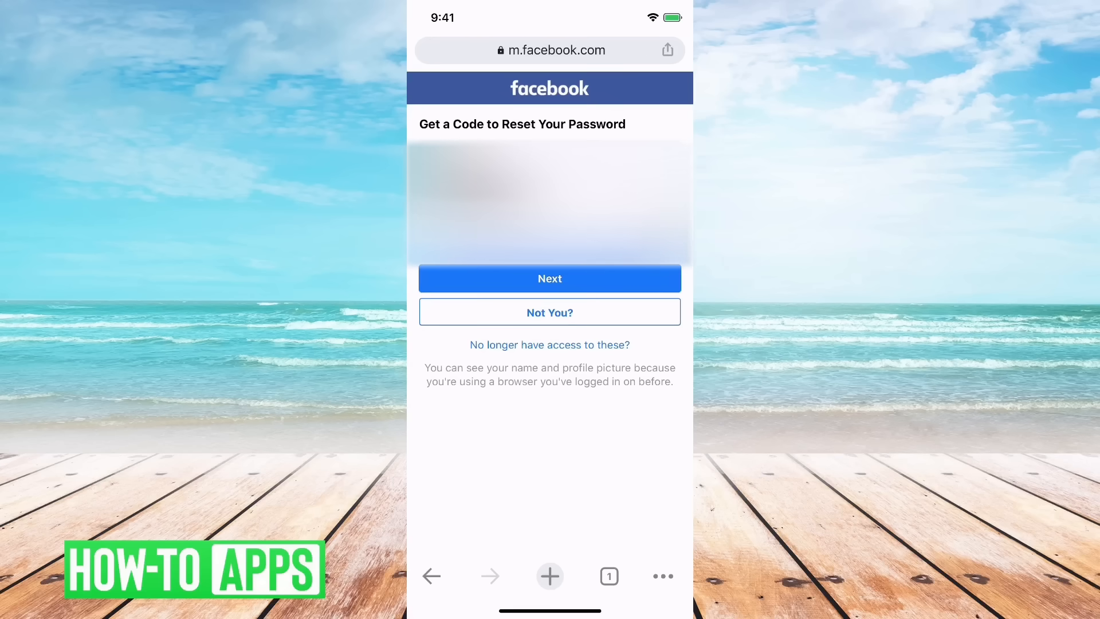
left_click(549, 278)
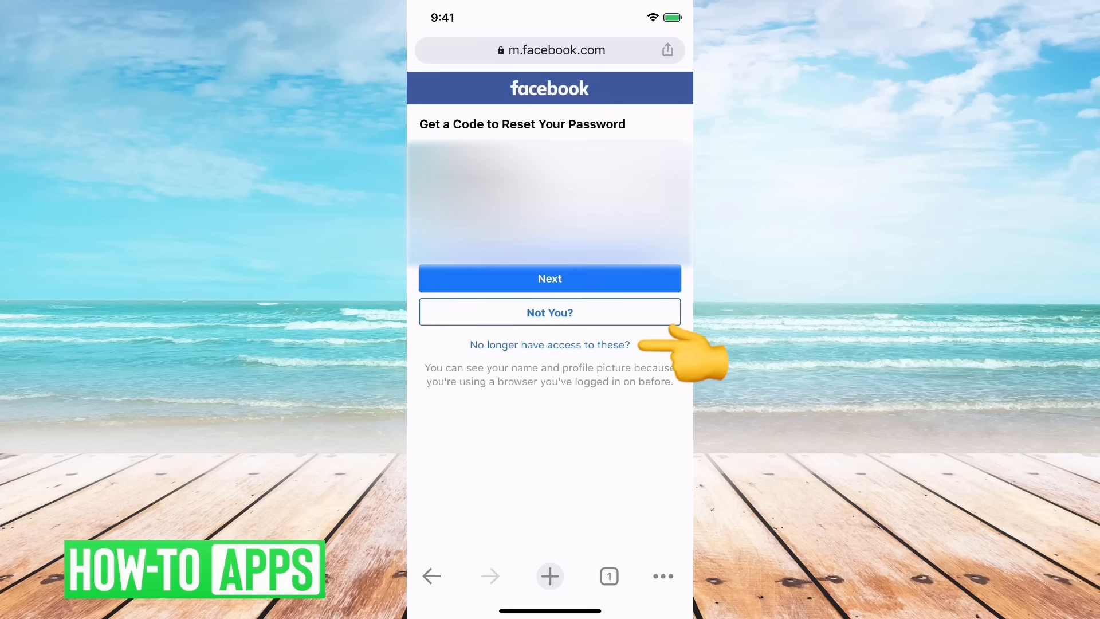
Step: Report no longer having access to the listed contacts and that the email is inaccessible
left_click(549, 345)
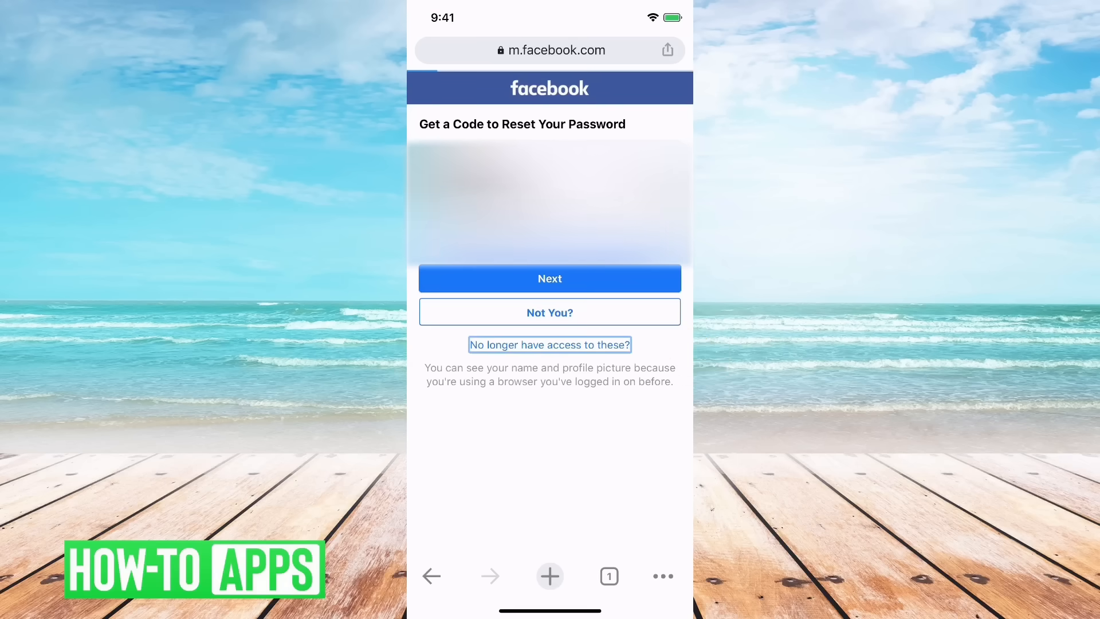
left_click(549, 344)
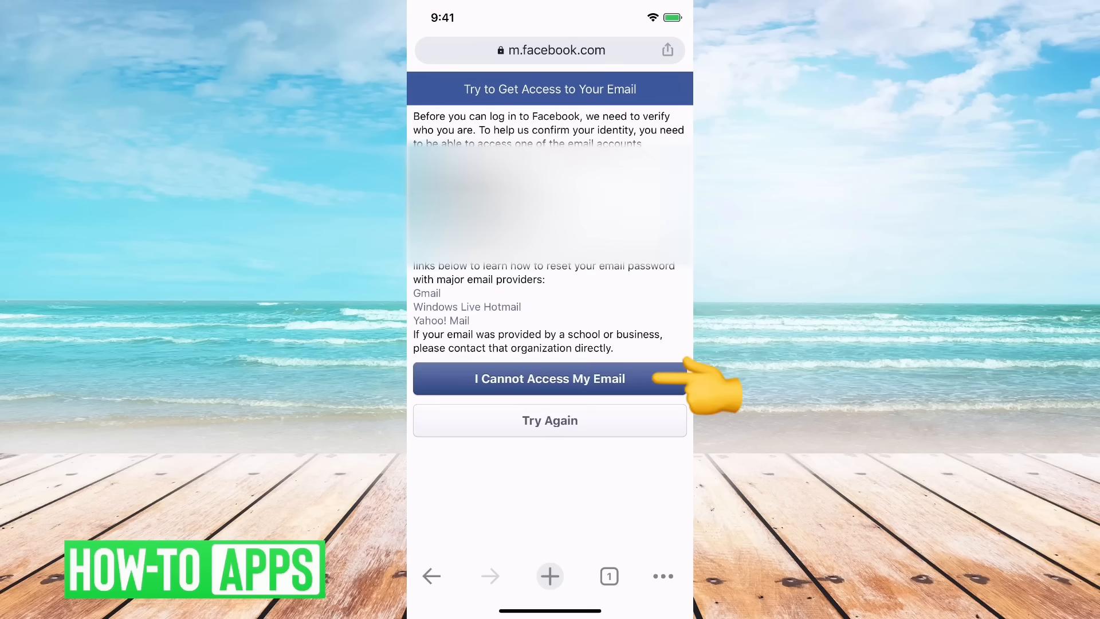
left_click(550, 378)
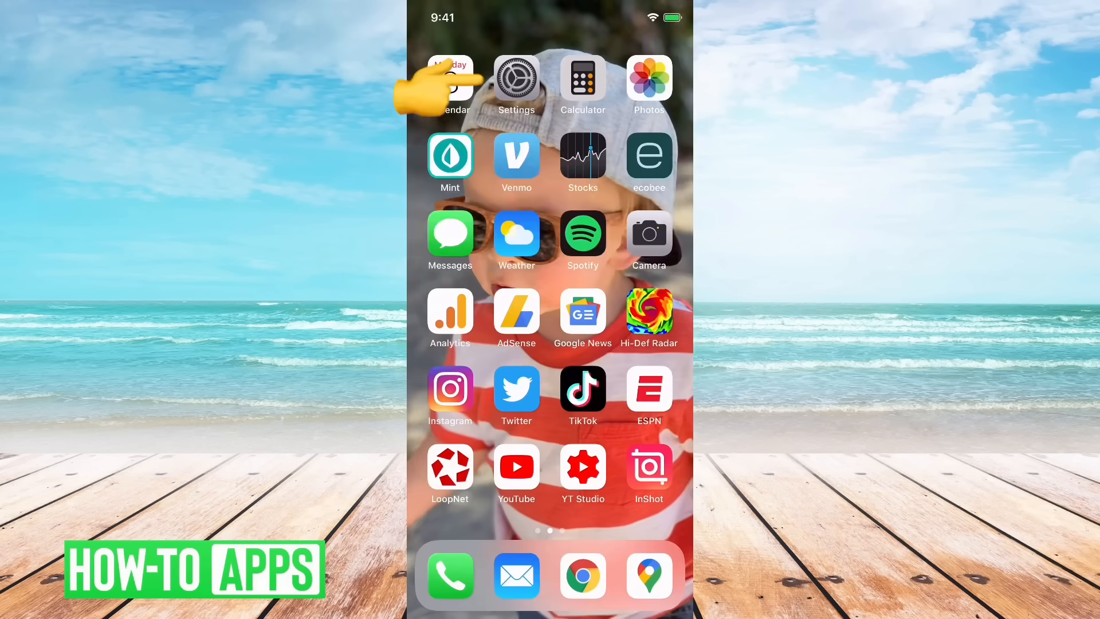
Step: Open the iPhone Settings app from the home screen and scroll down its list
left_click(517, 77)
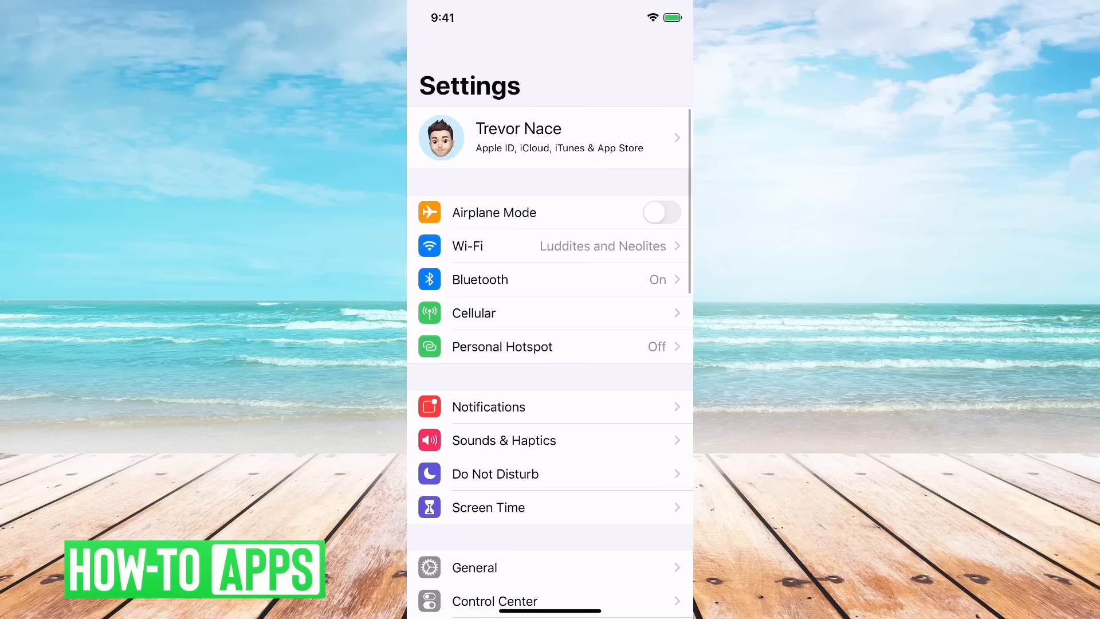
scroll("down", 3)
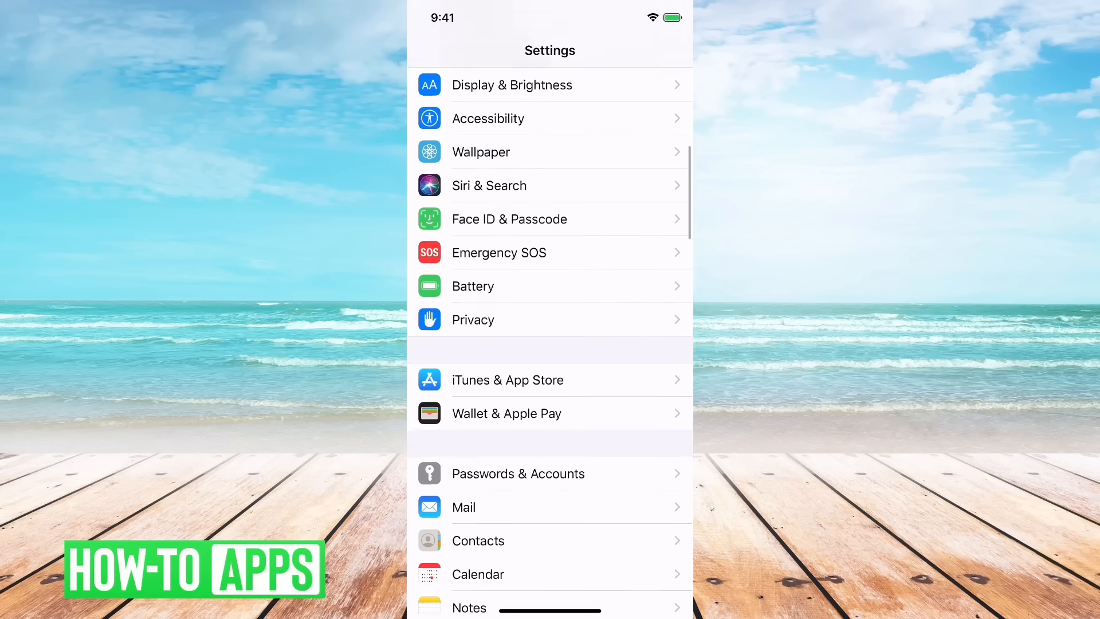
scroll("down", 3)
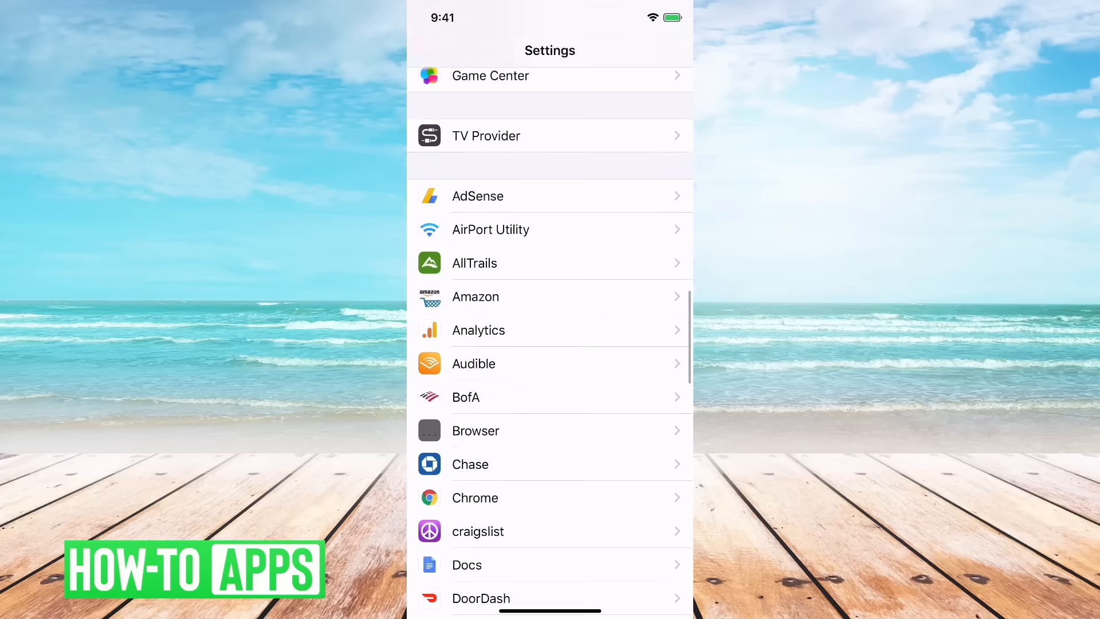
scroll("down", 3)
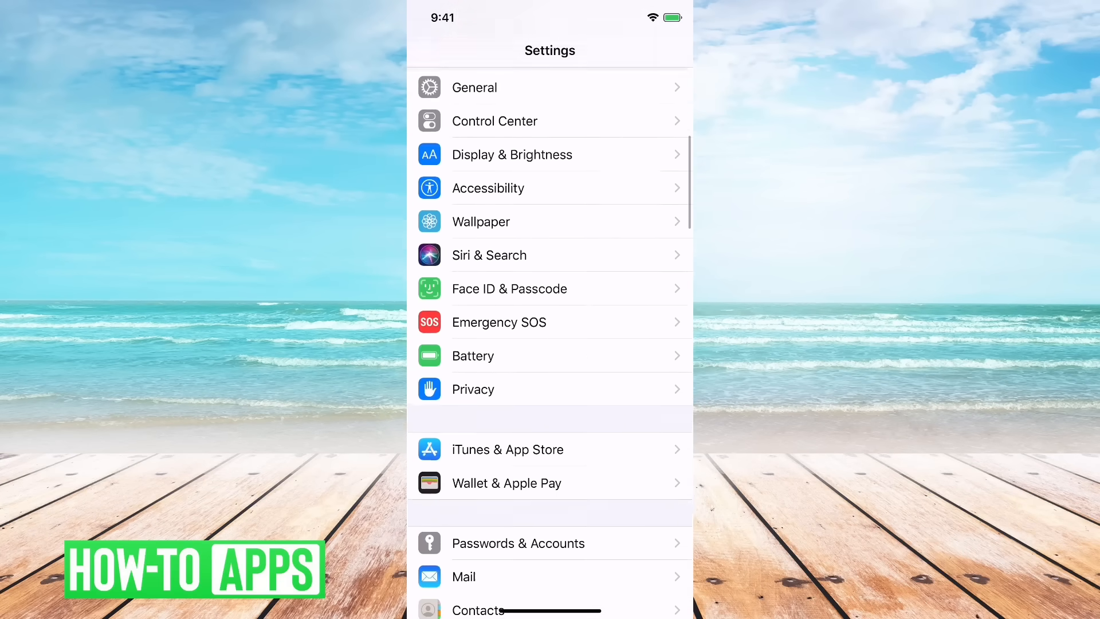
Step: Go to General, then Reset in iOS Settings
left_click(474, 87)
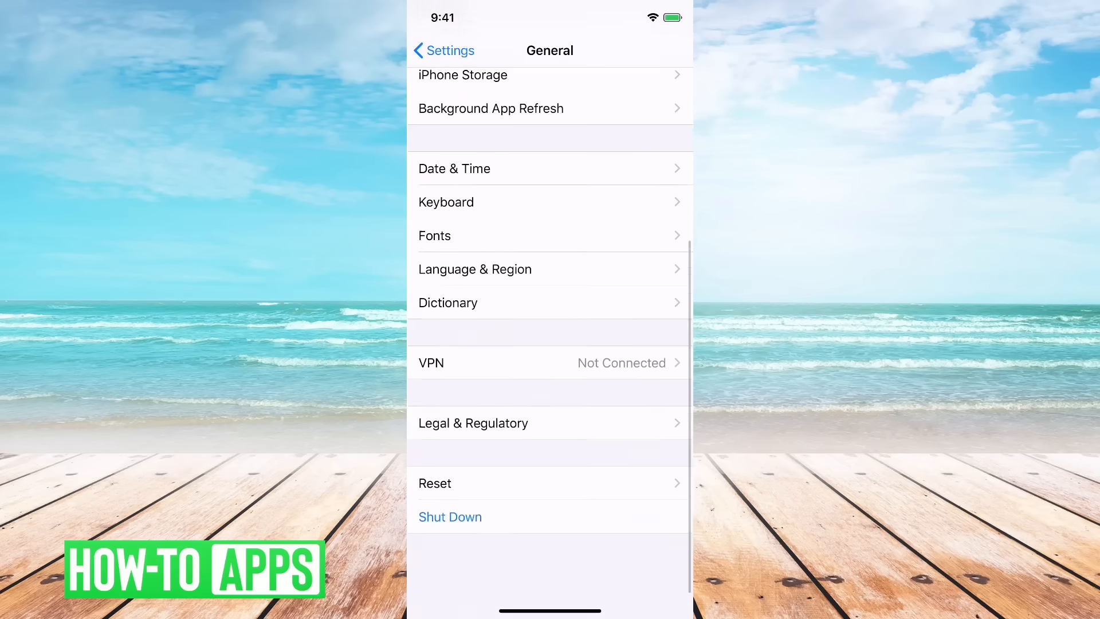
left_click(435, 483)
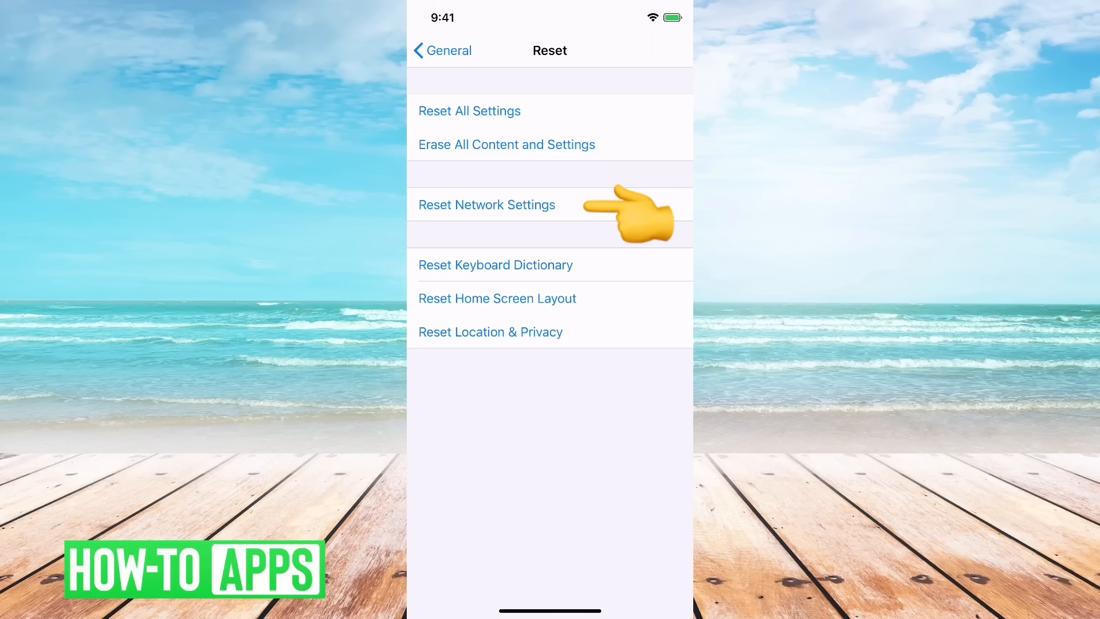
Step: Reset network settings, then have Facebook text the six-digit reset code
left_click(486, 204)
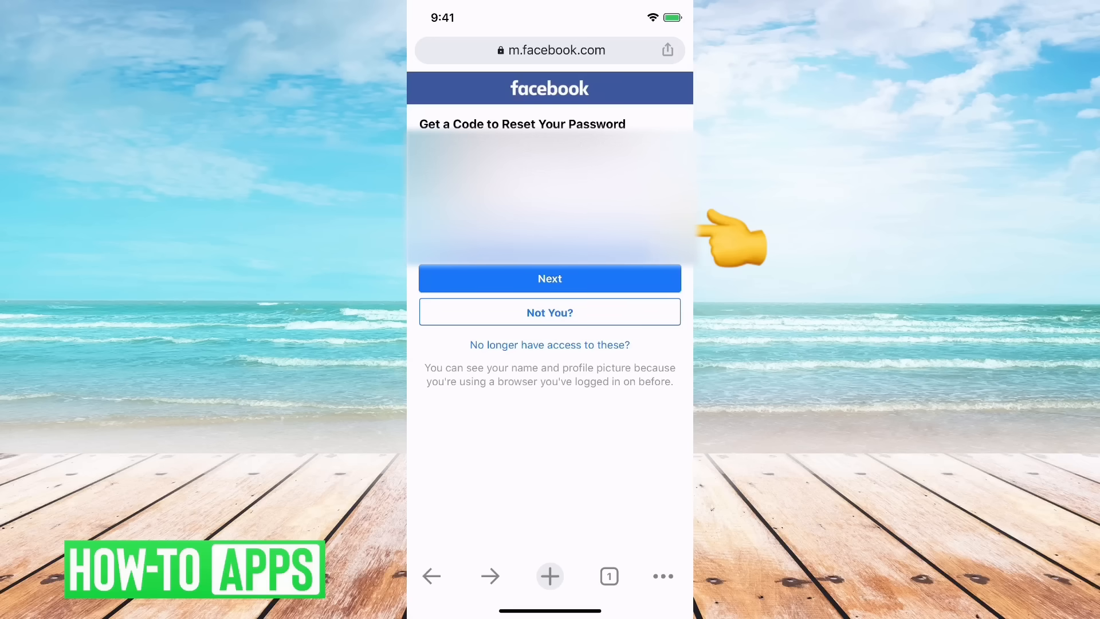
left_click(549, 278)
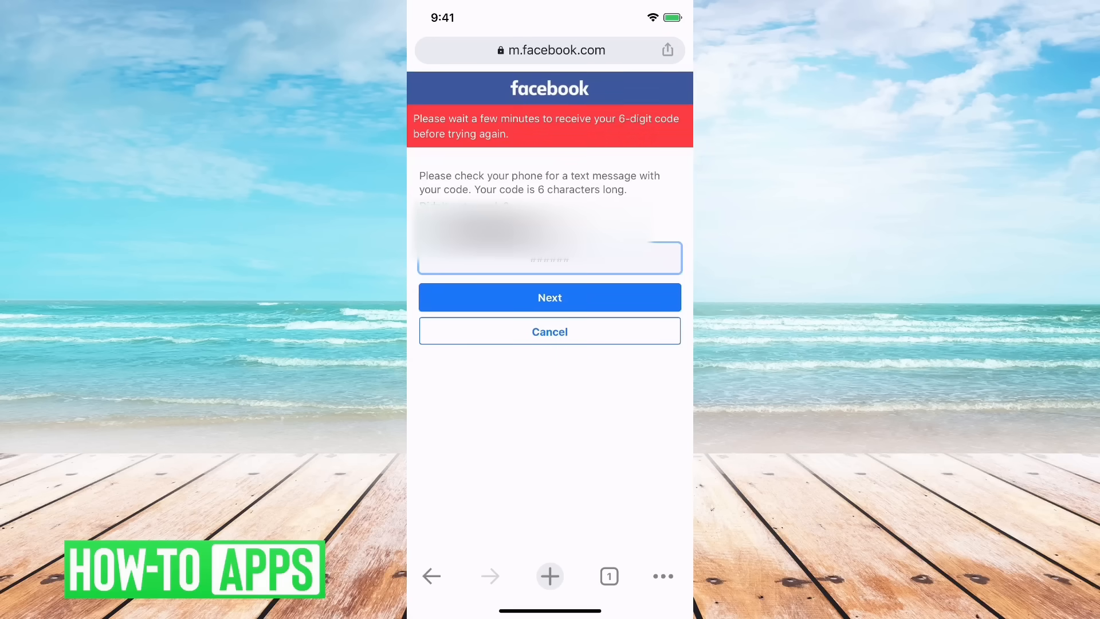